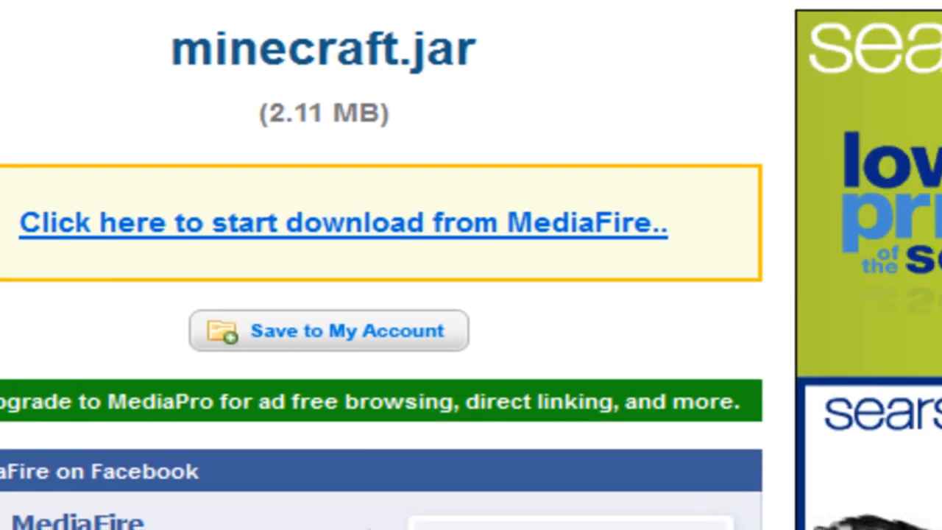
Download minecraft.jar from the MediaFire page, saving the file, then return to the Start menu.
click(345, 223)
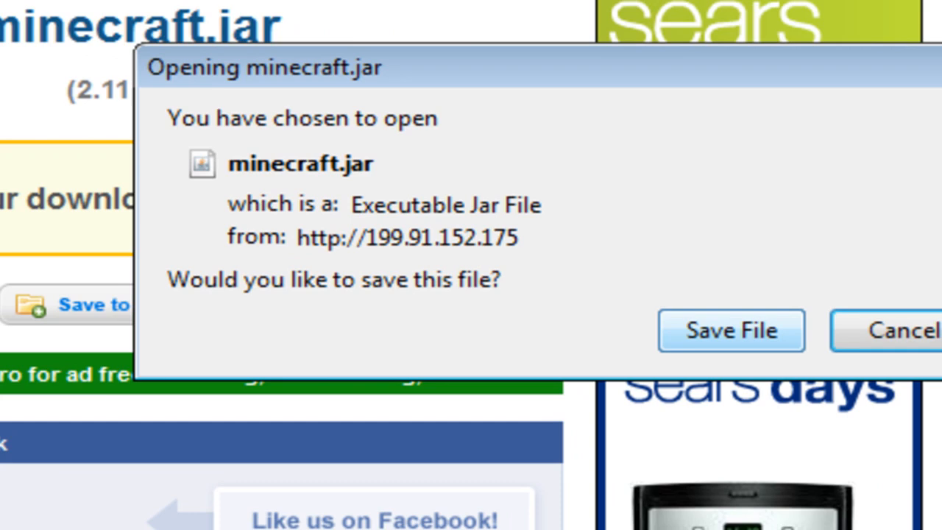
click(730, 330)
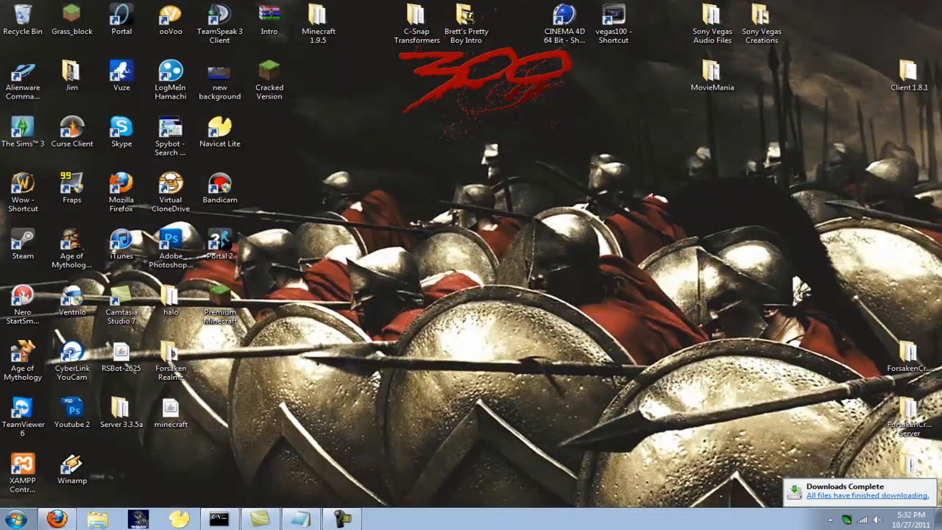
click(13, 519)
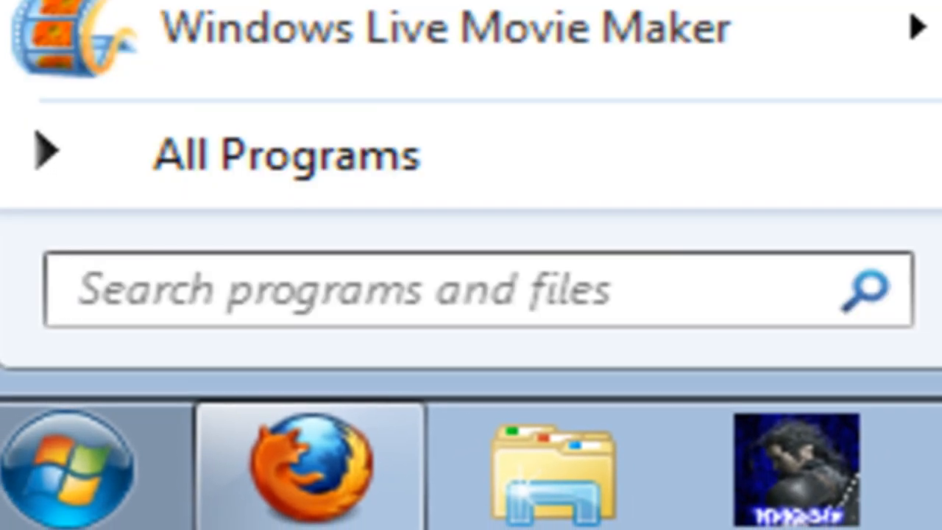
Launch Run from the Start search and enter %appdata% to reach the Roaming folder.
text(%a)
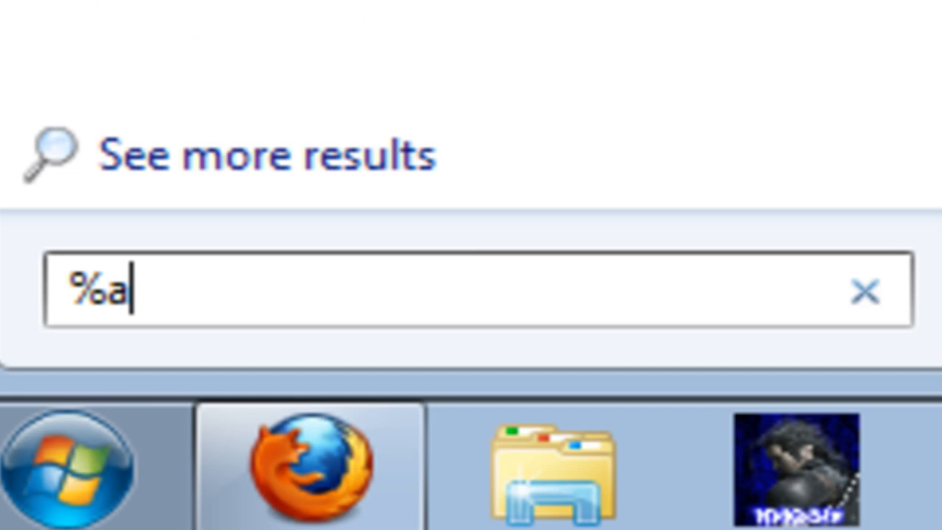
text(ppdata)
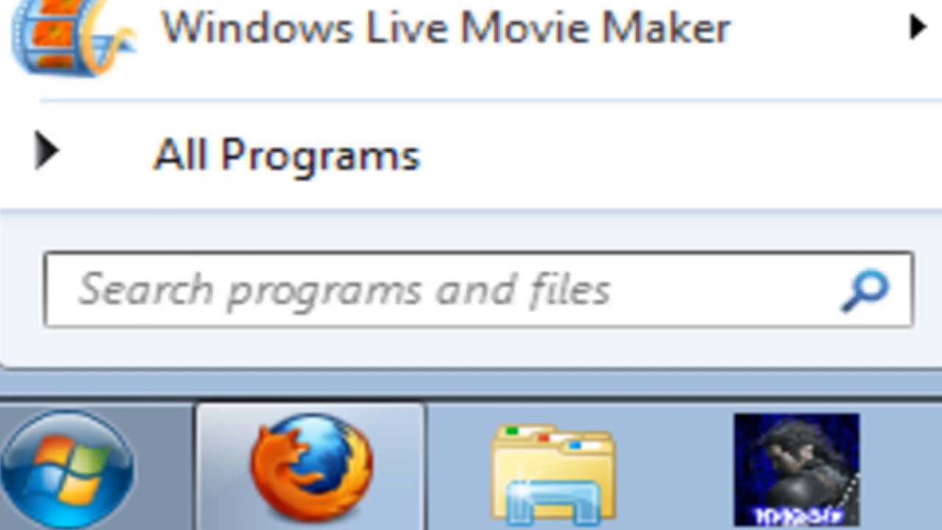
mouse_move(287, 155)
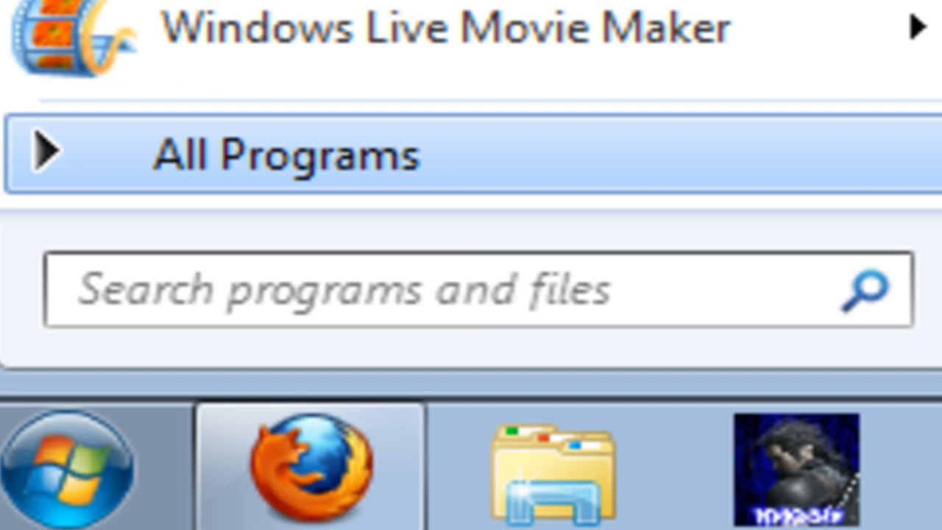
text(run)
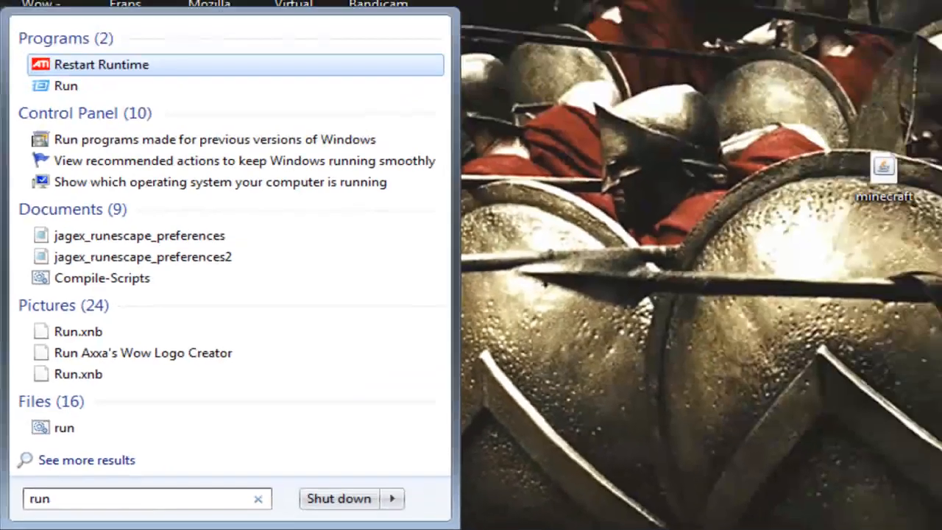
click(65, 85)
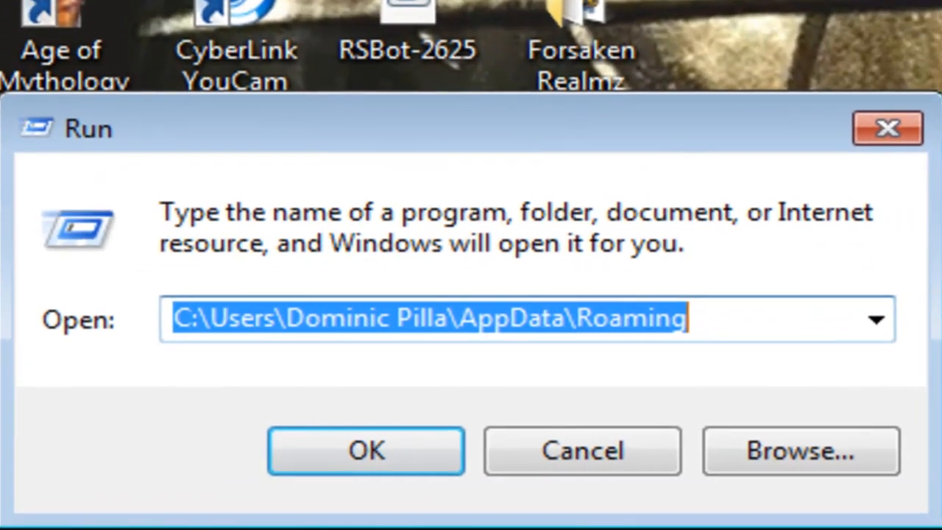
text(%app)
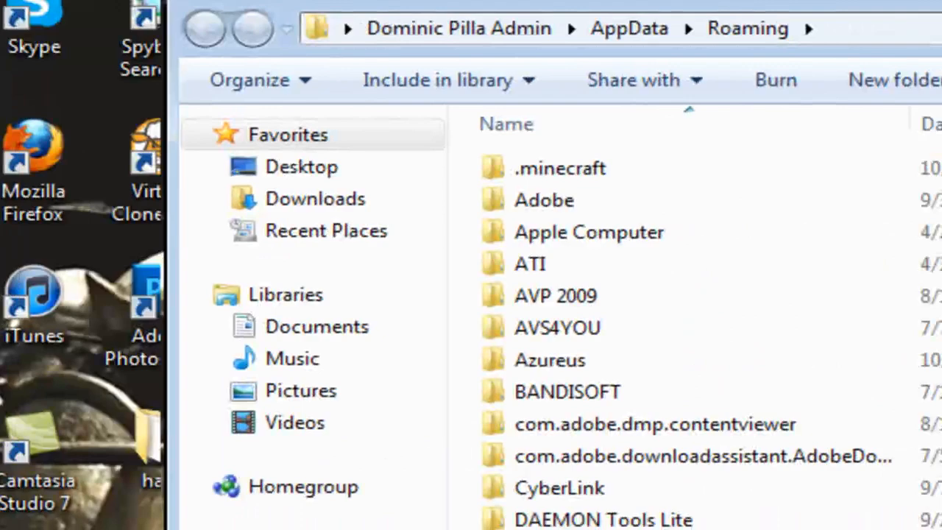
Paste the downloaded jar into .minecraft\bin, replacing the existing minecraft jar.
double_click(560, 168)
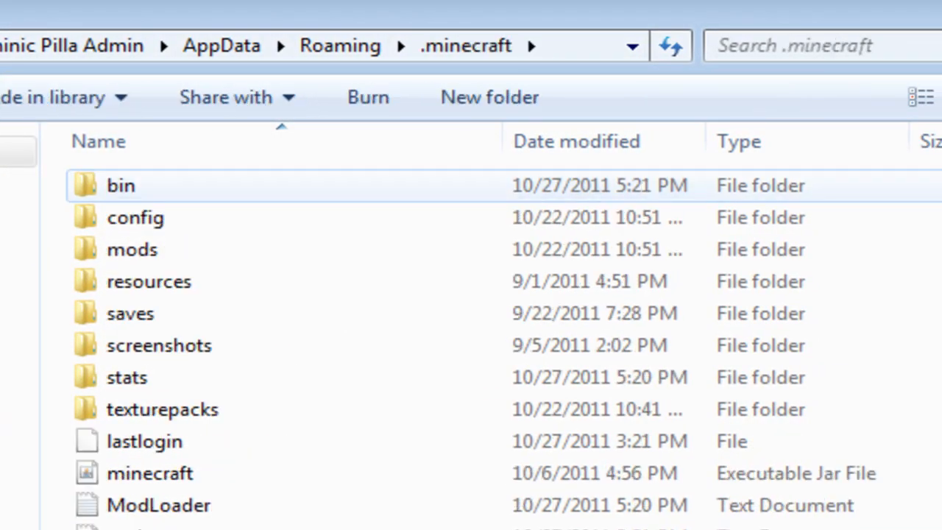
double_click(121, 186)
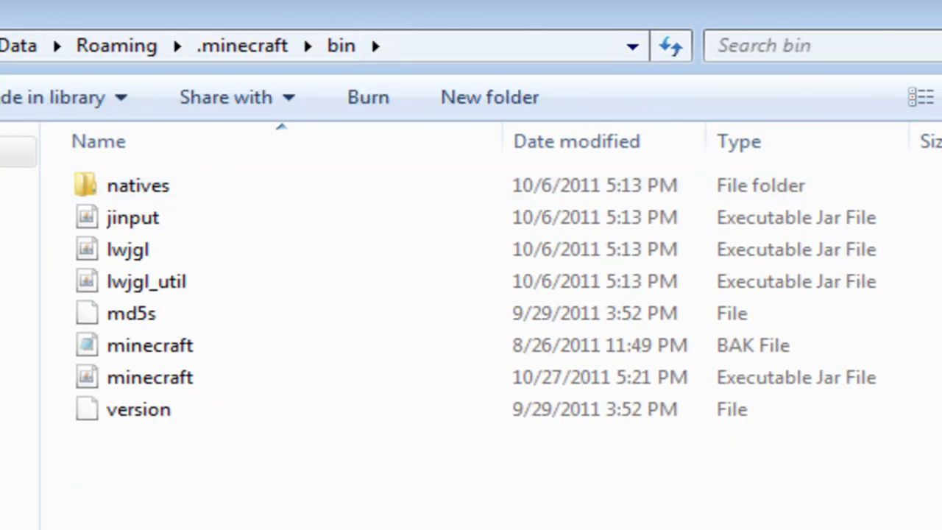
right_click(336, 295)
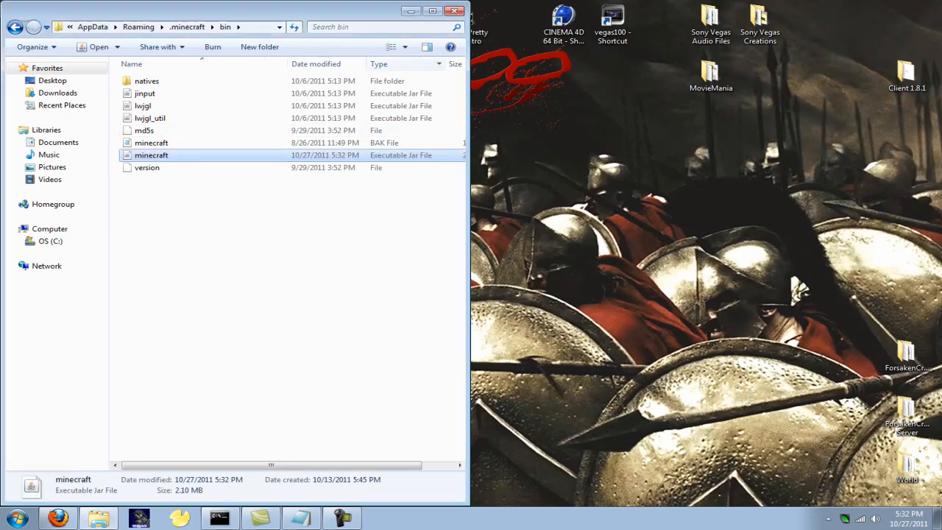
click(453, 10)
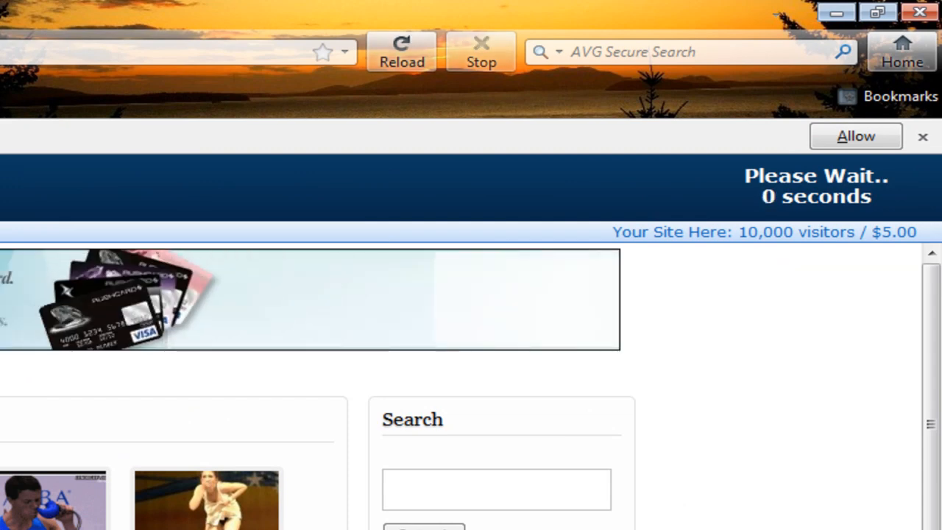
Download minecraft_server.jar from MediaFire and save it to the desktop.
scroll(down, 3)
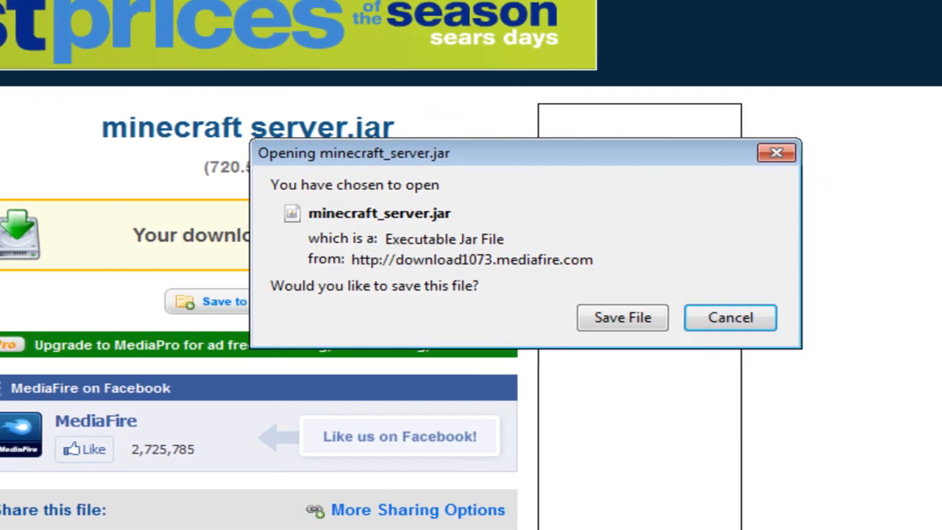
click(621, 318)
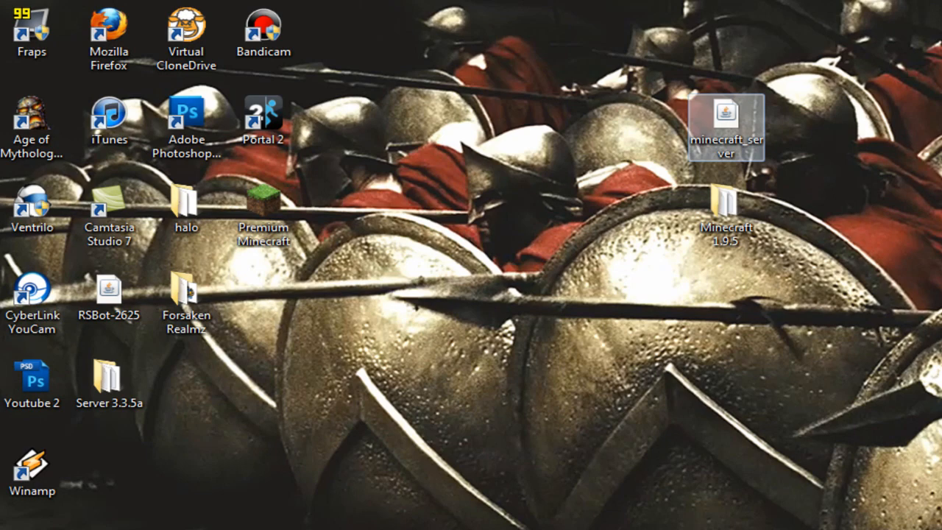
Move the server jar into a Minecraft 1.9.5 folder and run it to generate the server files.
right_click(725, 125)
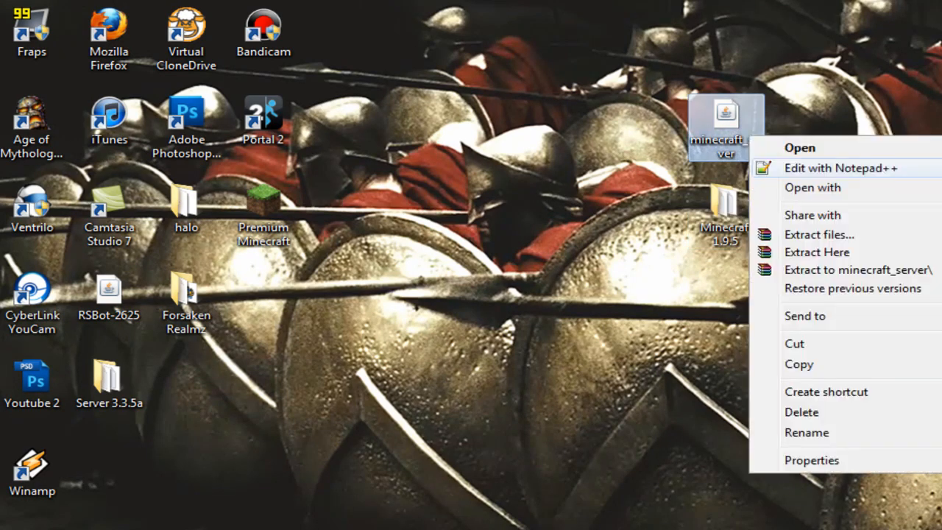
click(801, 412)
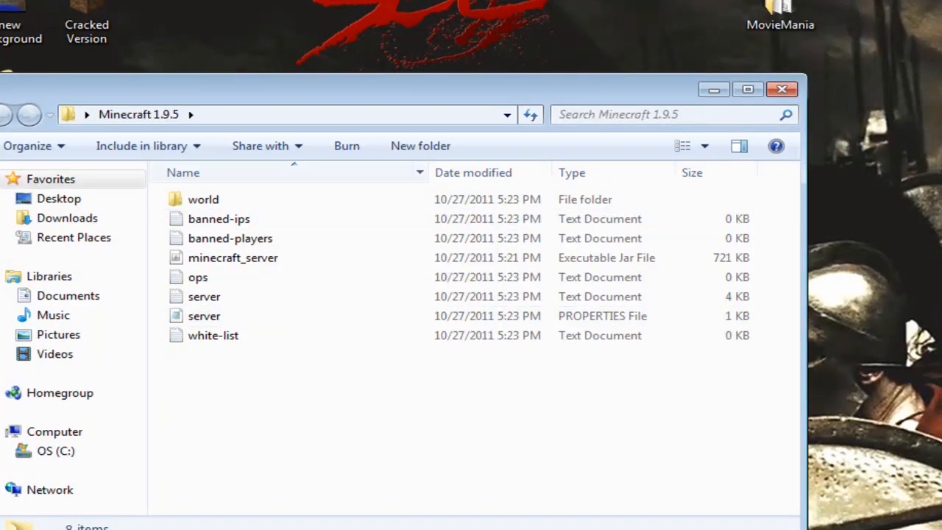
click(232, 258)
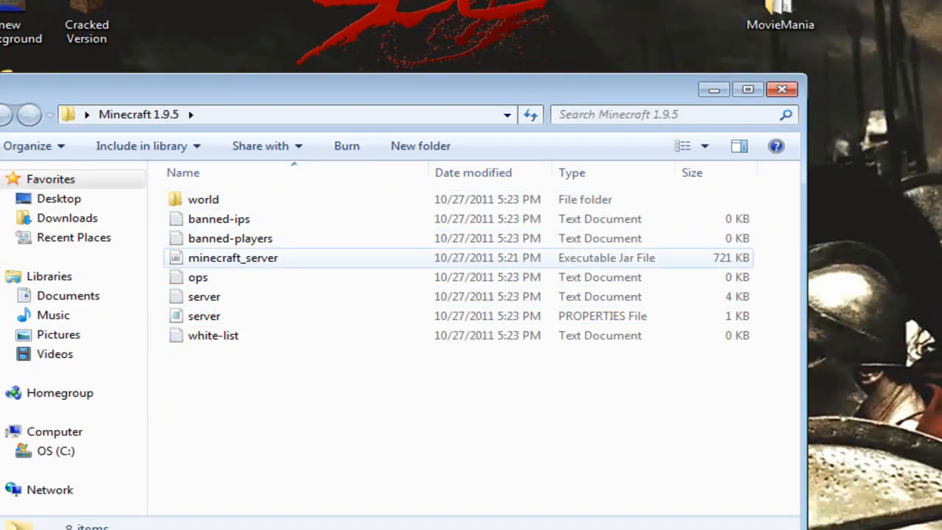
click(233, 258)
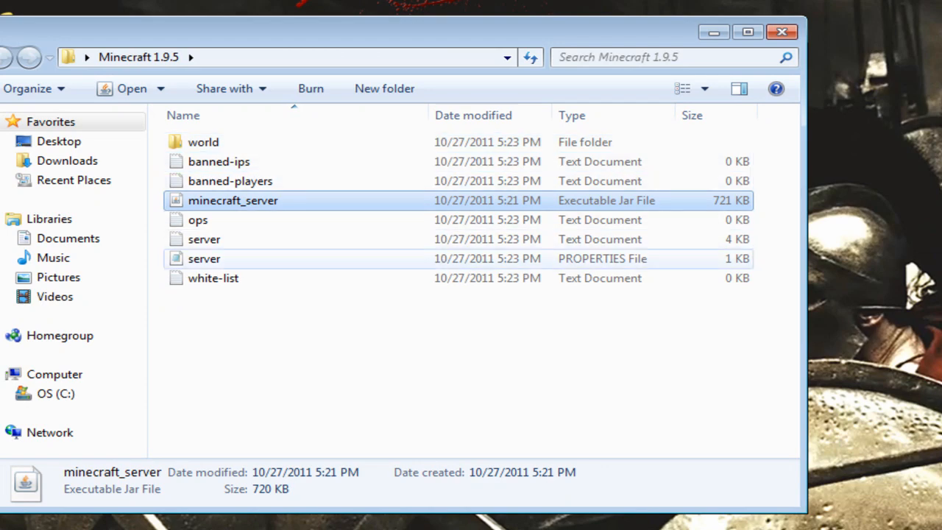
double_click(203, 259)
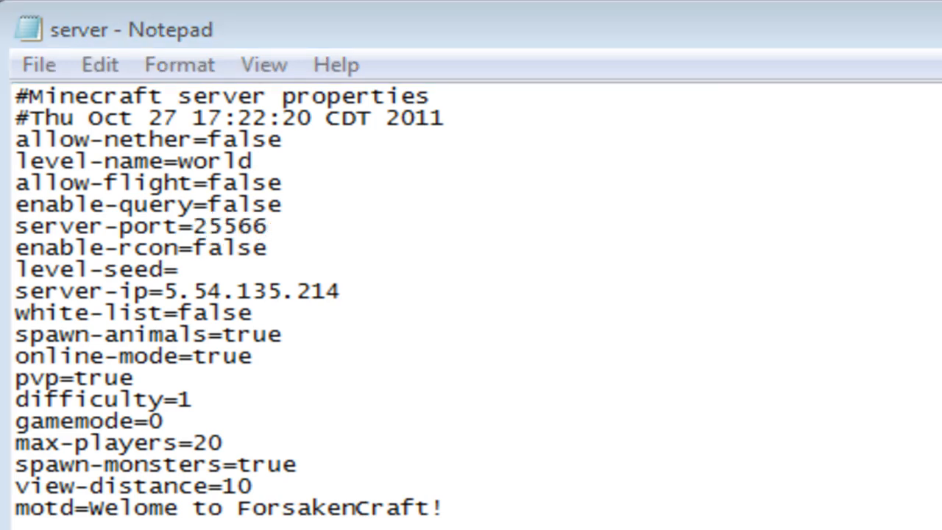
Confirm server.properties shows the Hamachi server-ip and port 25566, then close Notepad.
click(270, 227)
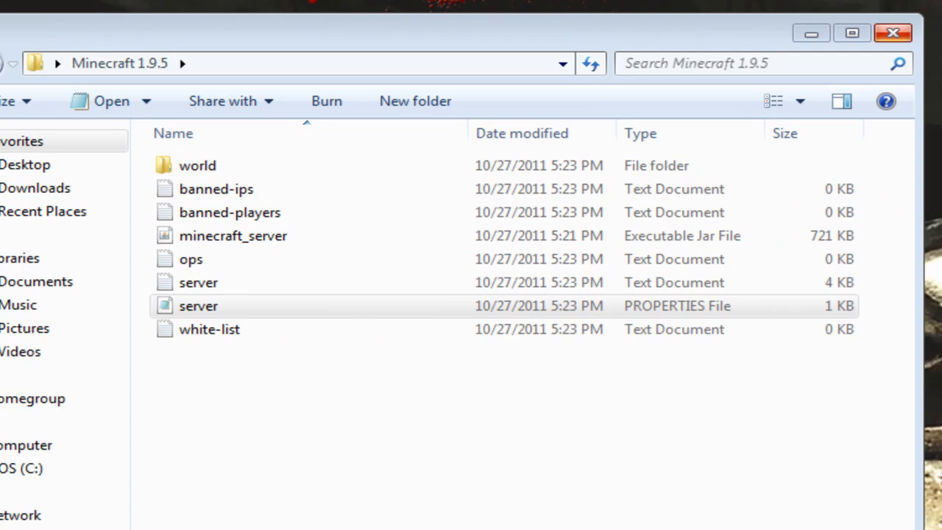
Run minecraft_server.jar and return to the desktop with the Hamachi address visible.
click(232, 236)
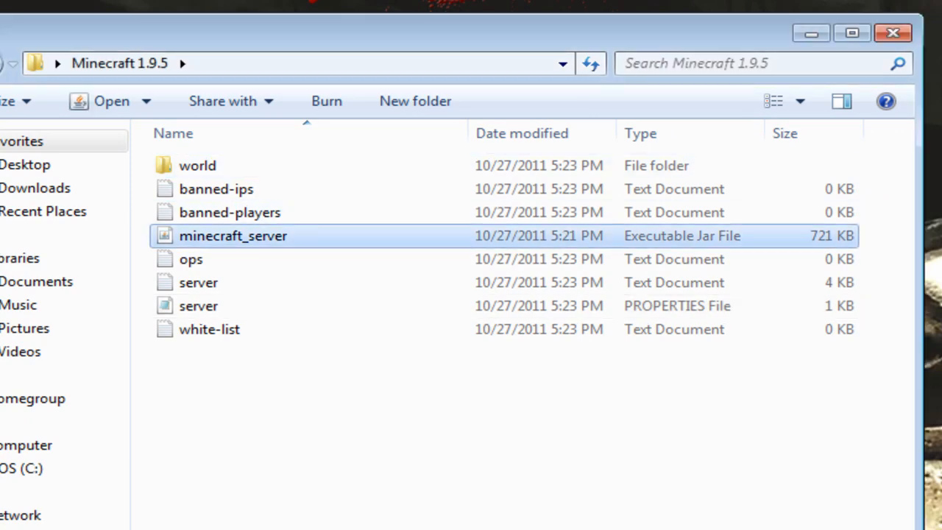
double_click(233, 236)
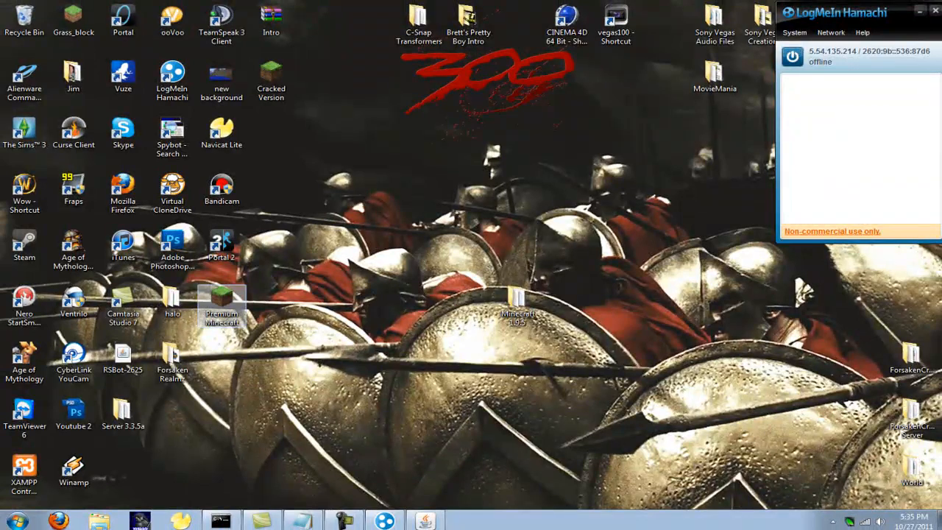
click(221, 297)
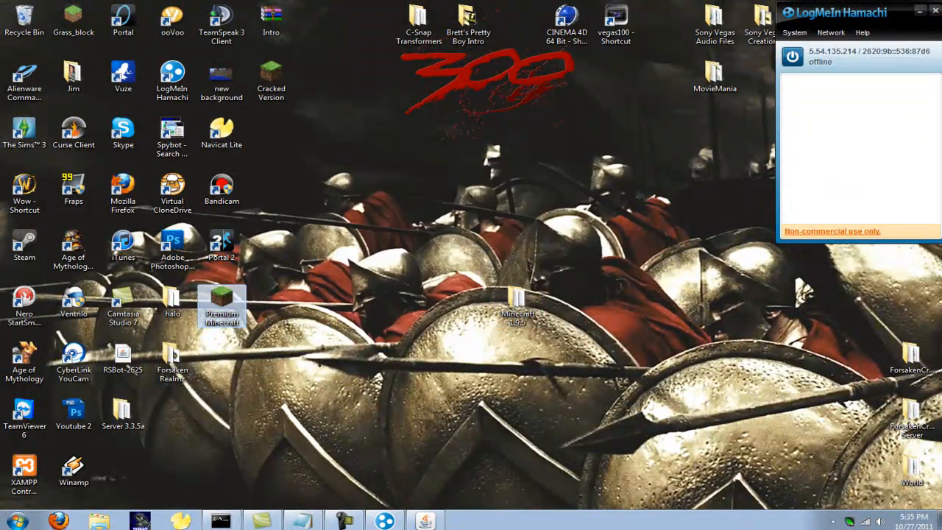
Launch Minecraft from the desktop and log in at the launcher.
double_click(221, 302)
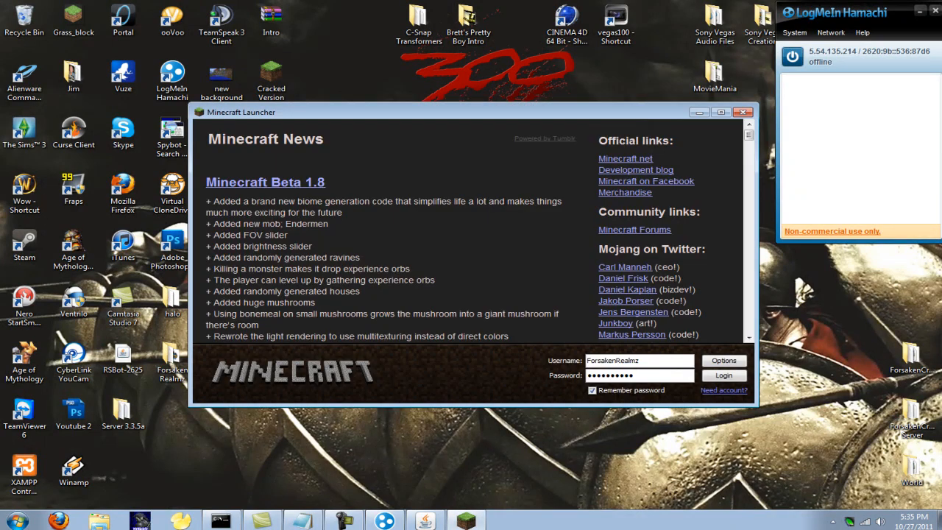
click(725, 375)
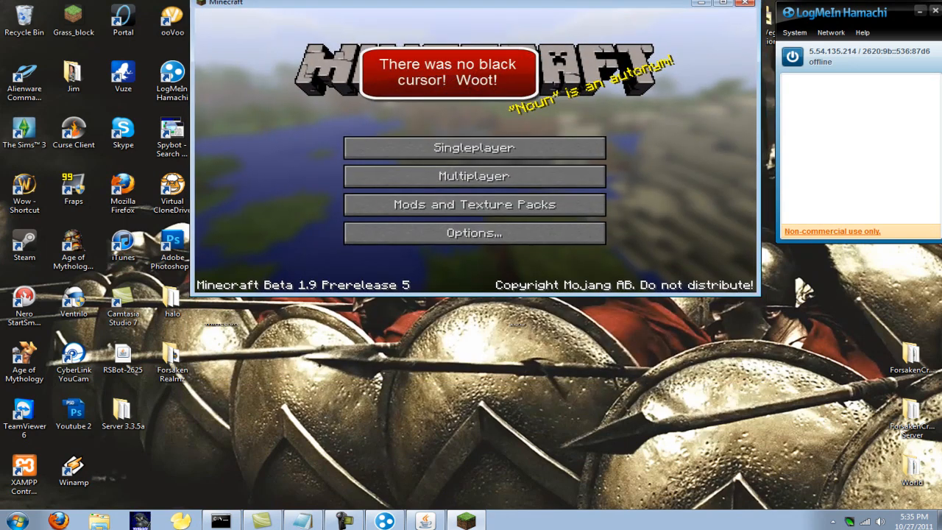
click(727, 3)
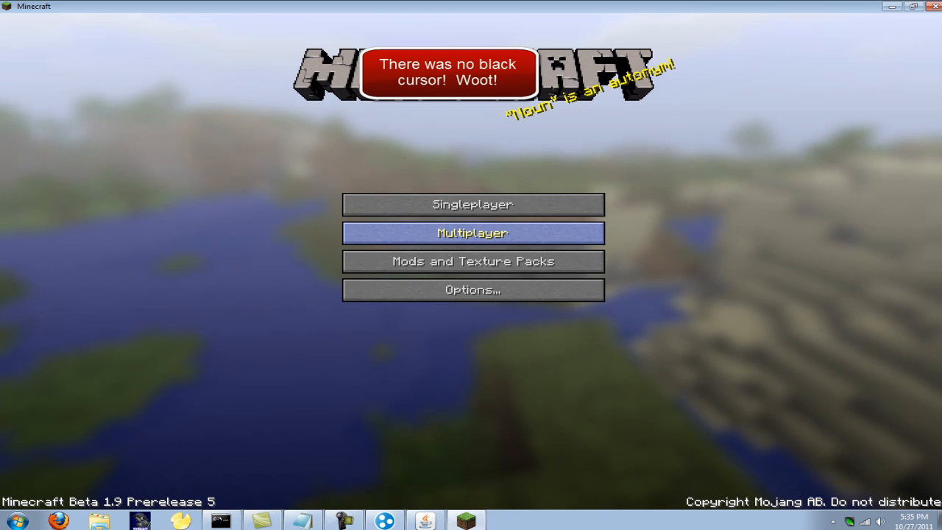
Direct-connect in Multiplayer to the Hamachi address 5.54.13... and join the server.
click(473, 232)
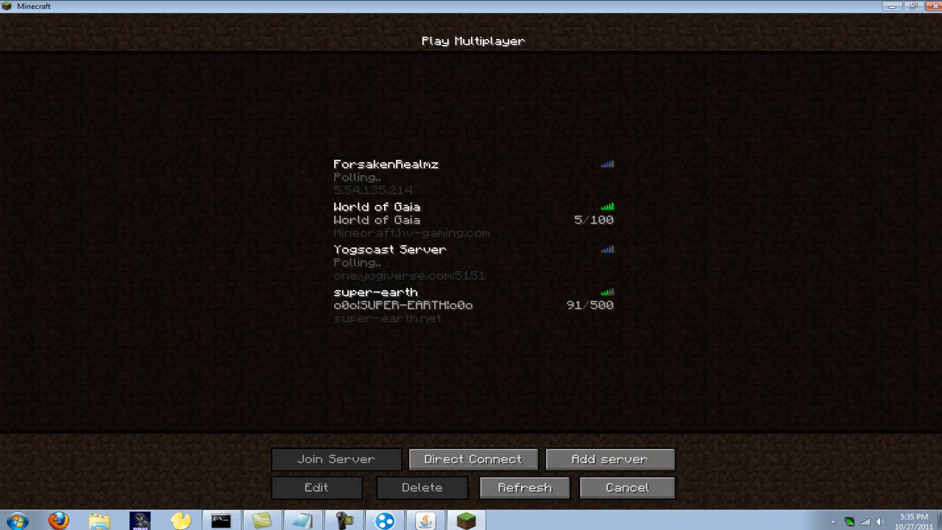
click(471, 459)
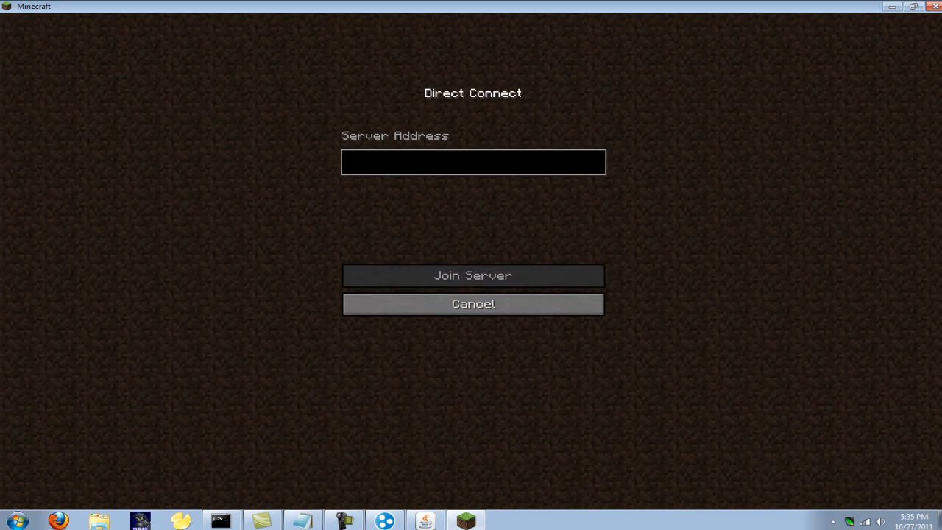
text(5.54.13)
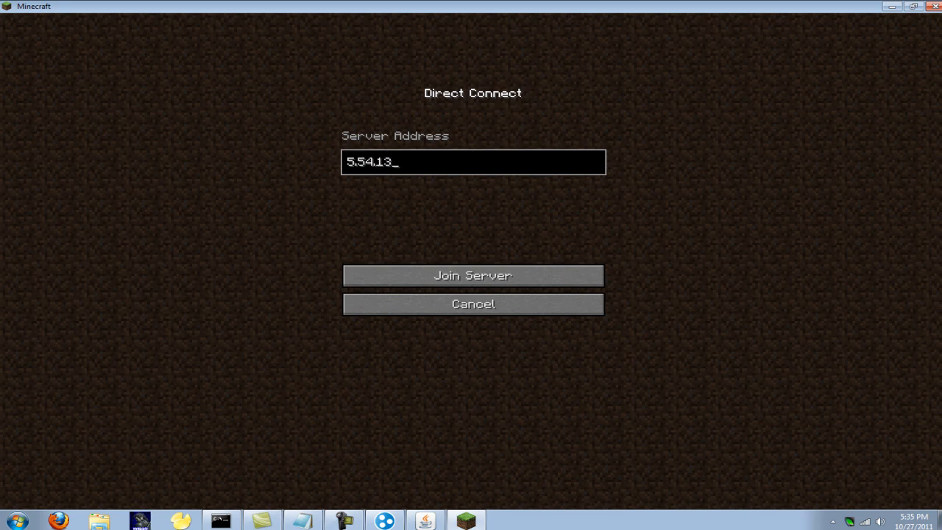
click(473, 276)
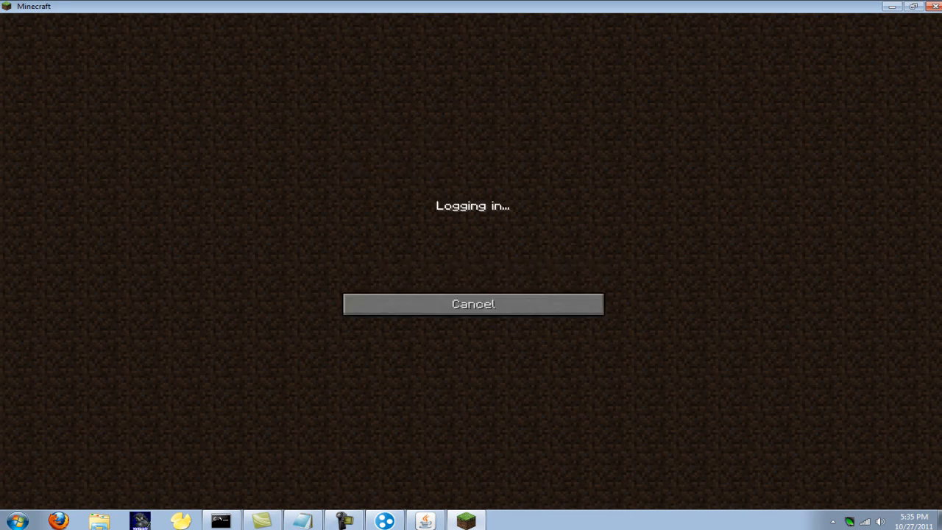